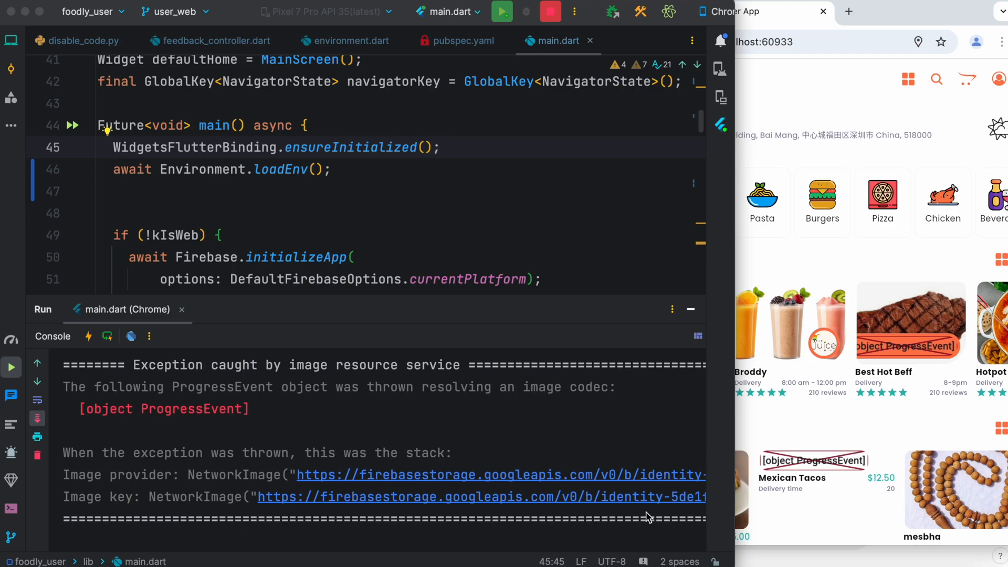
mouse_move(522, 295)
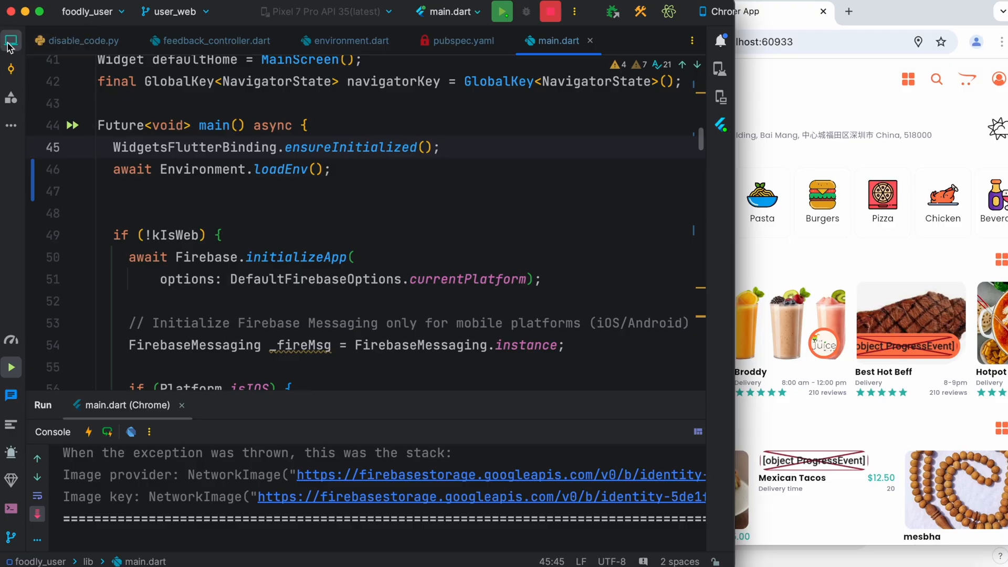
- Locate main.dart in the project tree under the lib folder
left_click(11, 41)
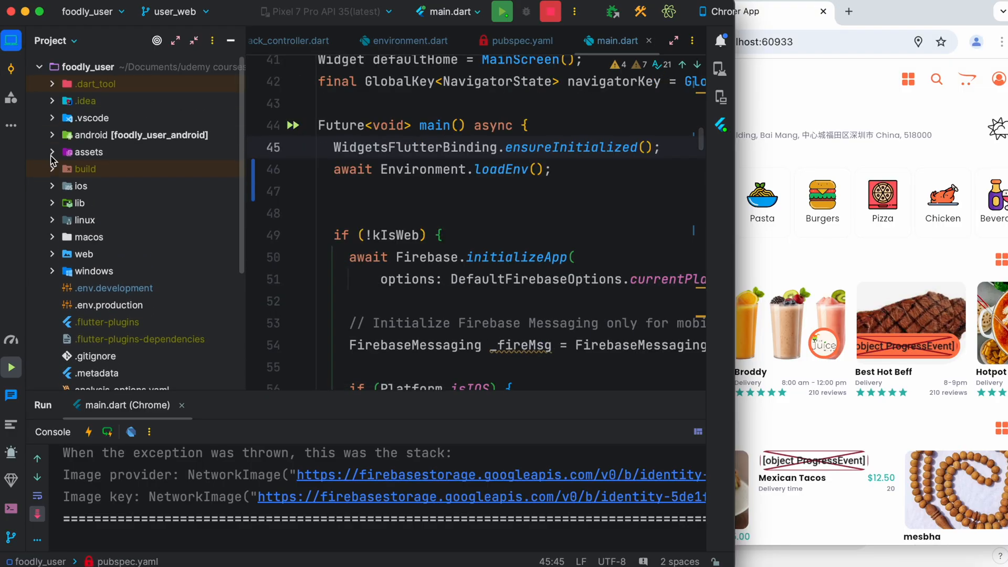
mouse_move(360, 392)
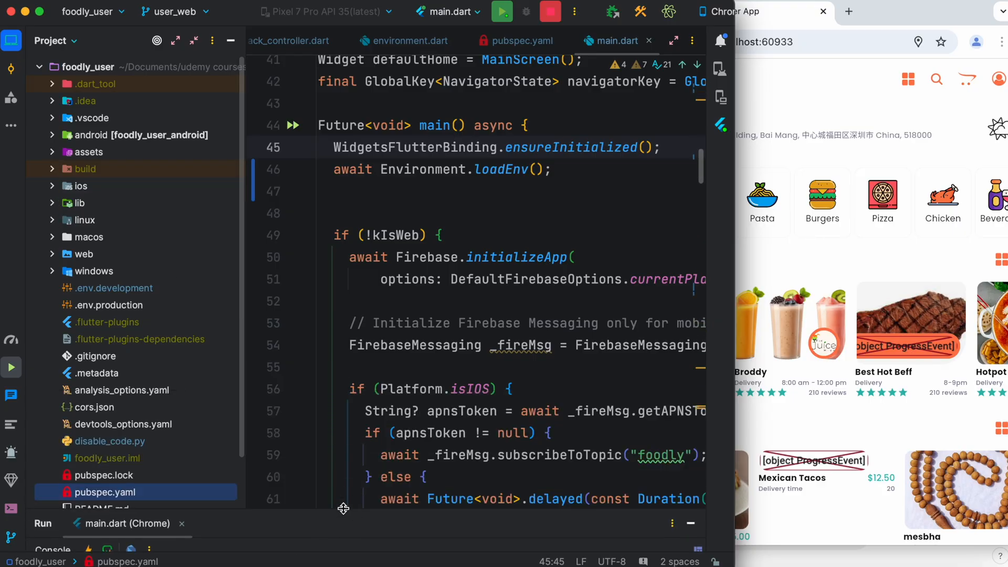
left_click(51, 202)
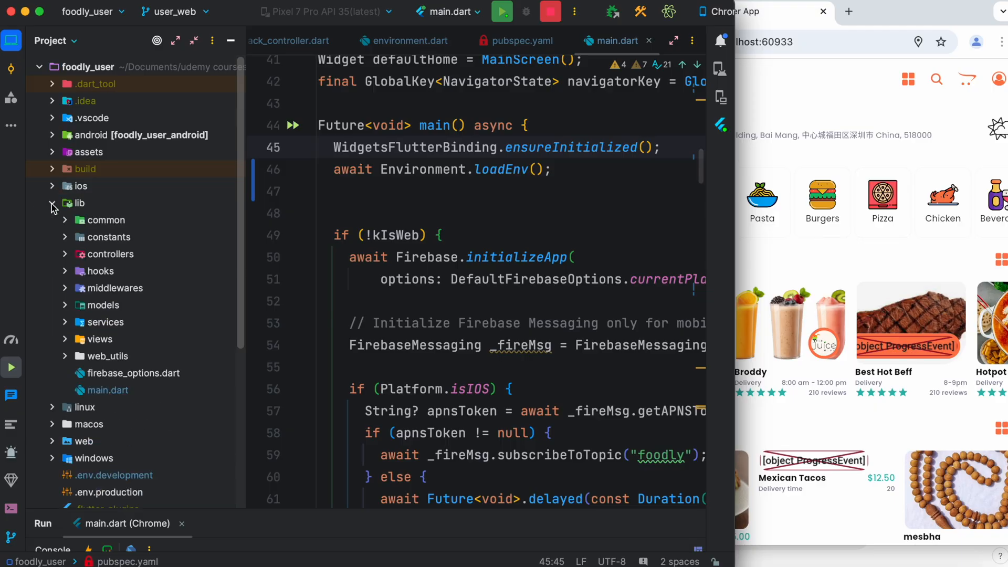
left_click(110, 391)
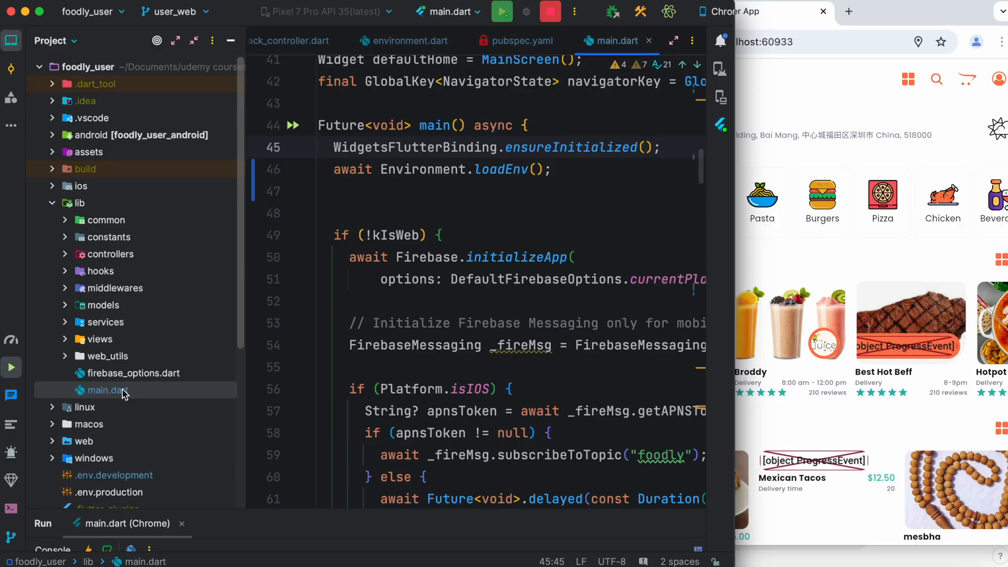
mouse_move(112, 424)
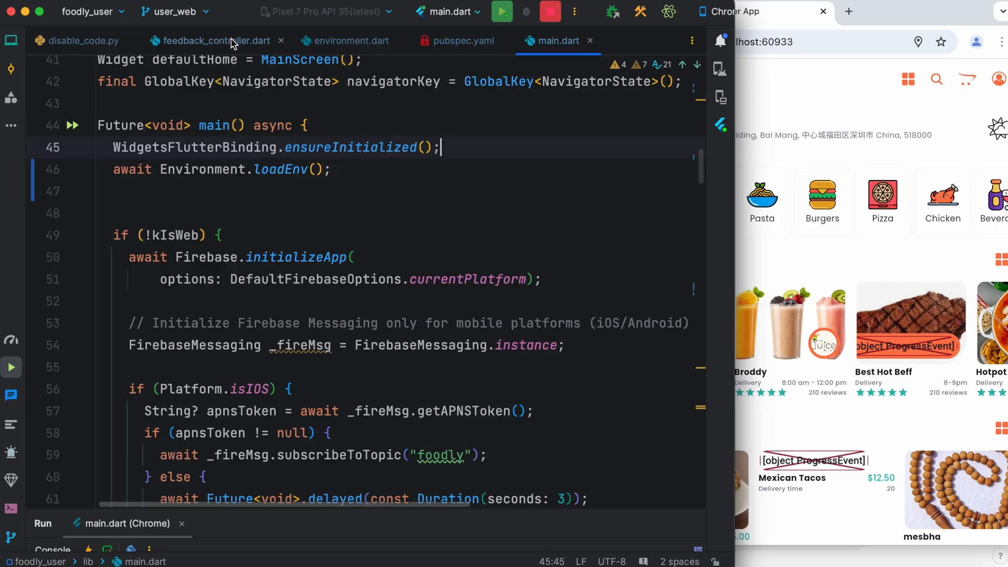
- Review the background message handler and local notifications plugin declarations in main.dart
scroll("up", 3)
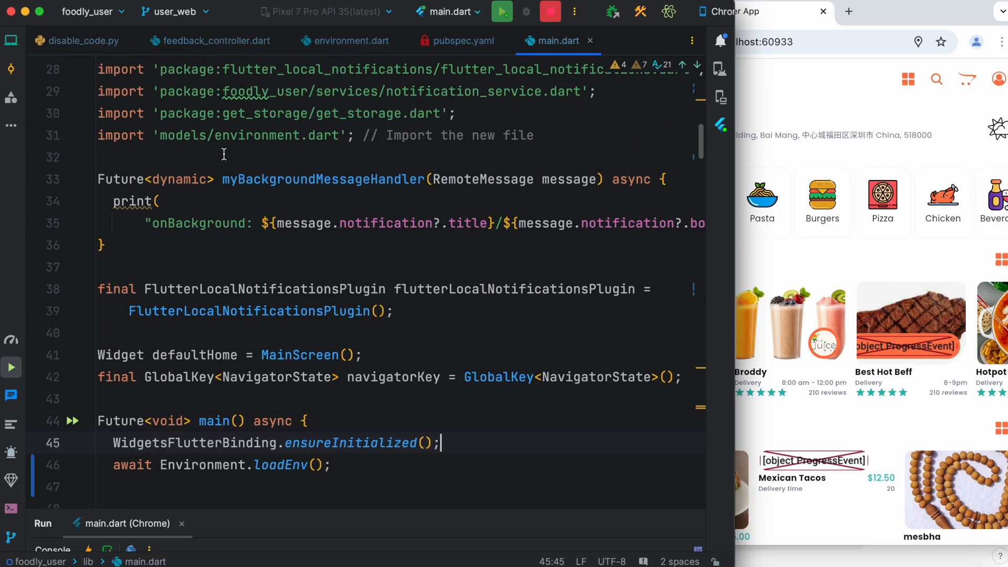
left_click(53, 178)
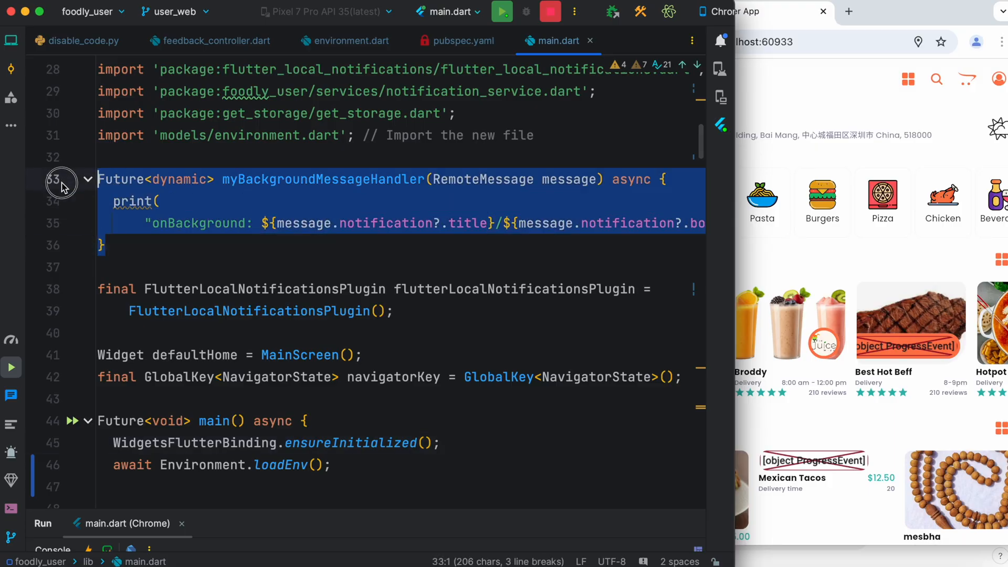
mouse_move(62, 182)
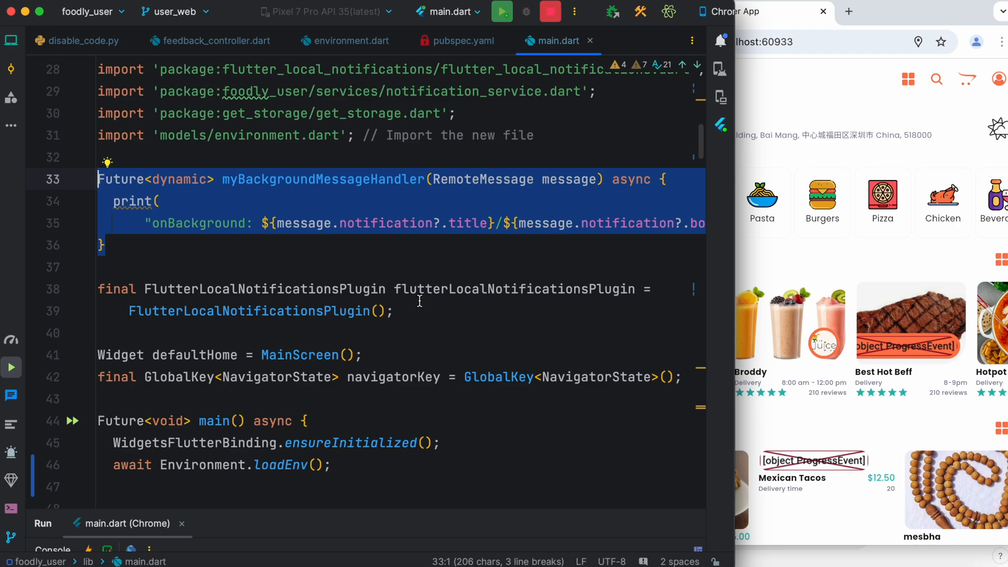
left_click(96, 289)
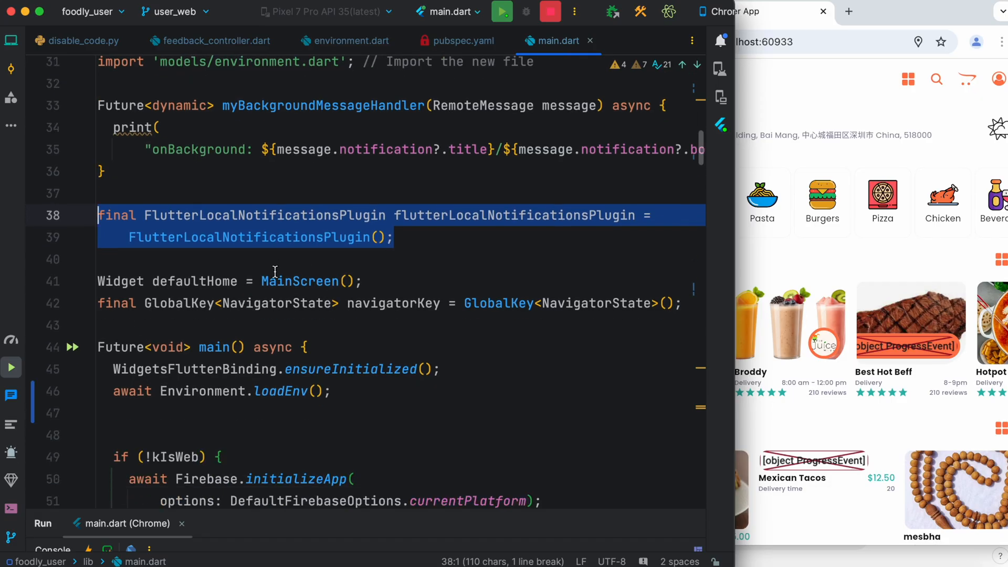
scroll("down", 3)
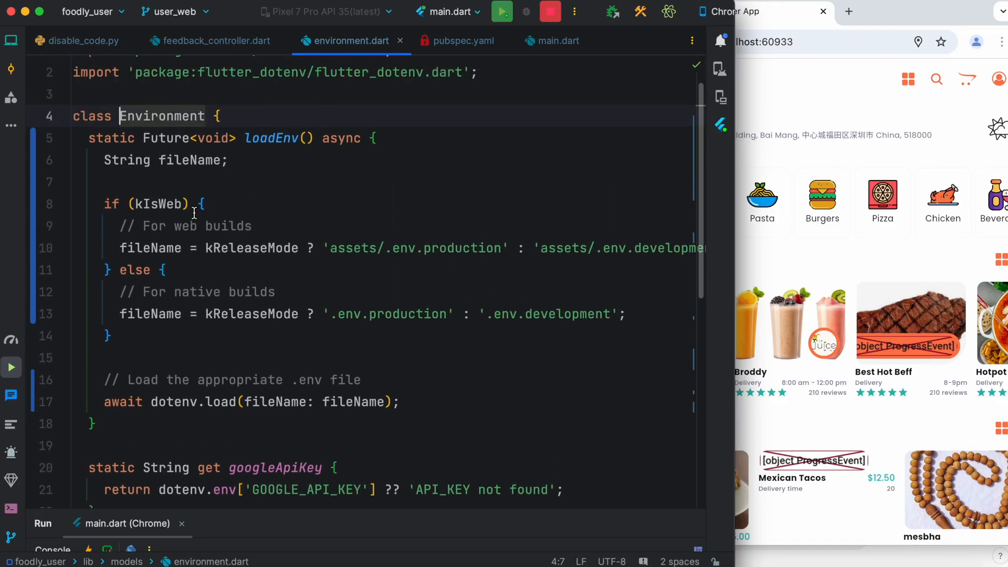
- Review the web .env.production path in loadEnv and move on to assets/.env.development
scroll("down", 3)
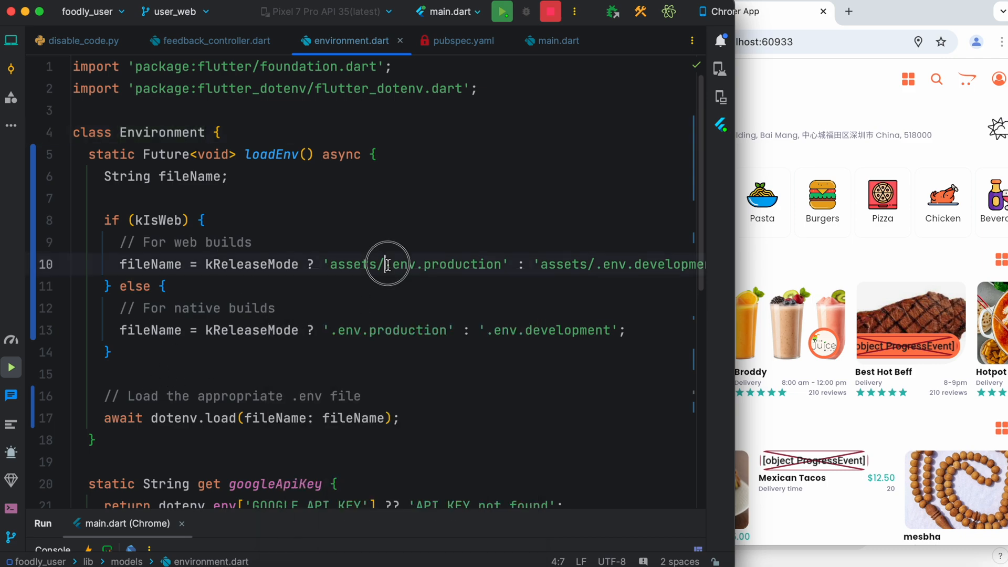
double_click(385, 264)
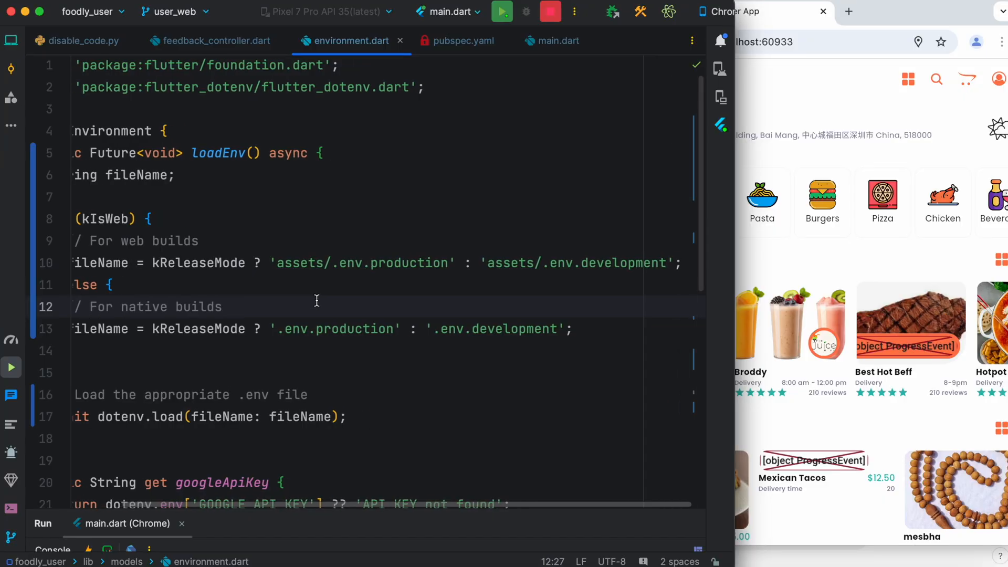
left_click(327, 263)
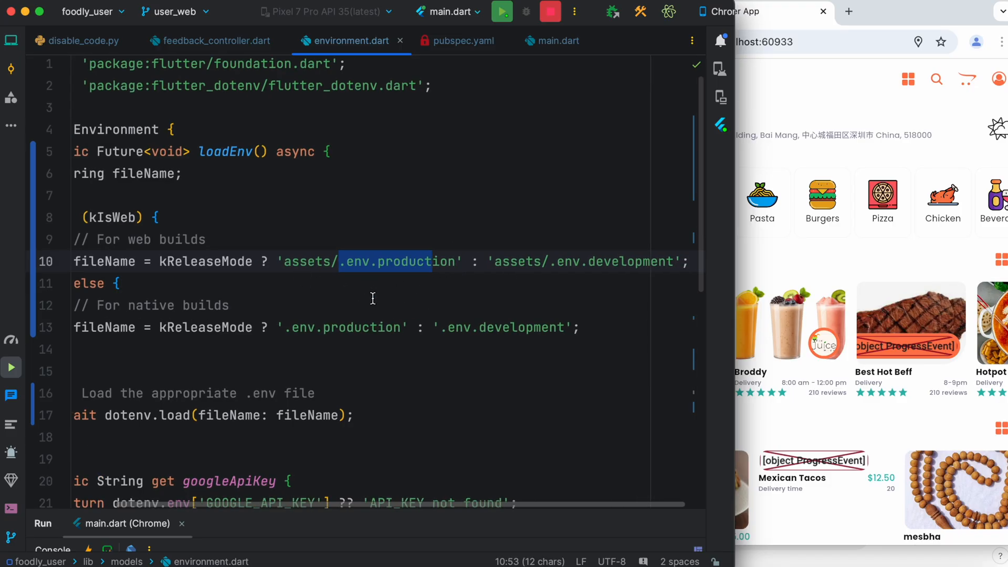
mouse_move(610, 269)
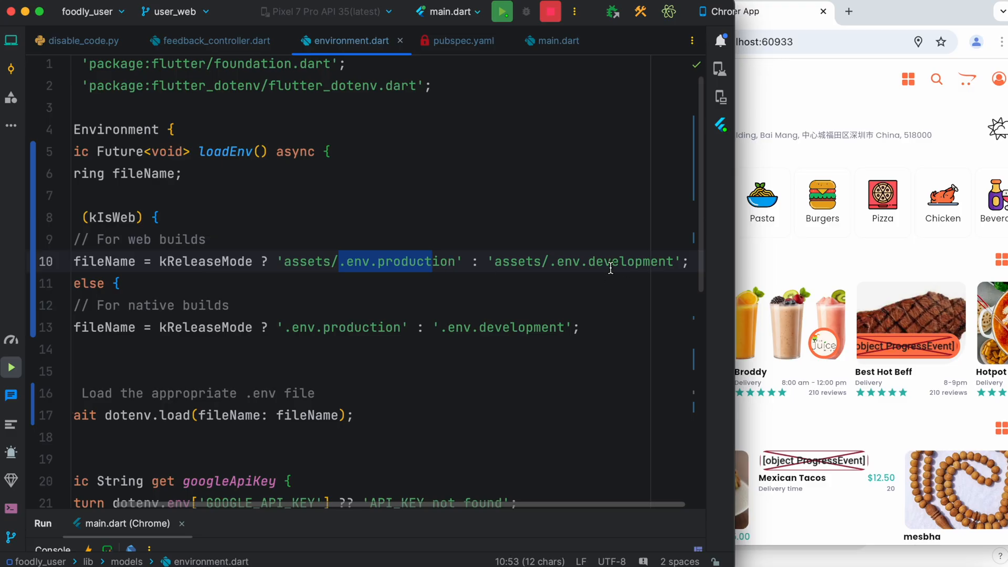
mouse_move(889, 142)
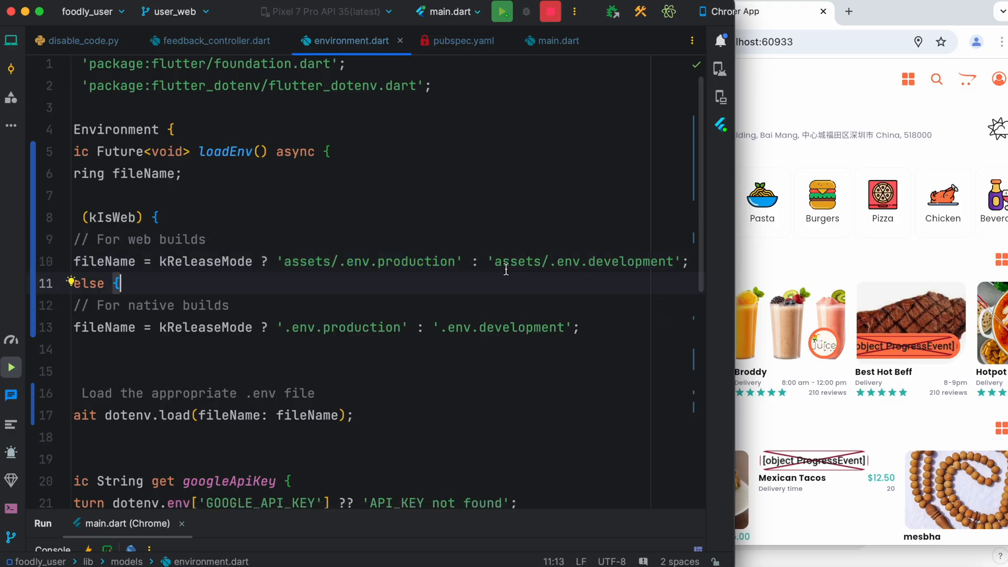
mouse_move(423, 293)
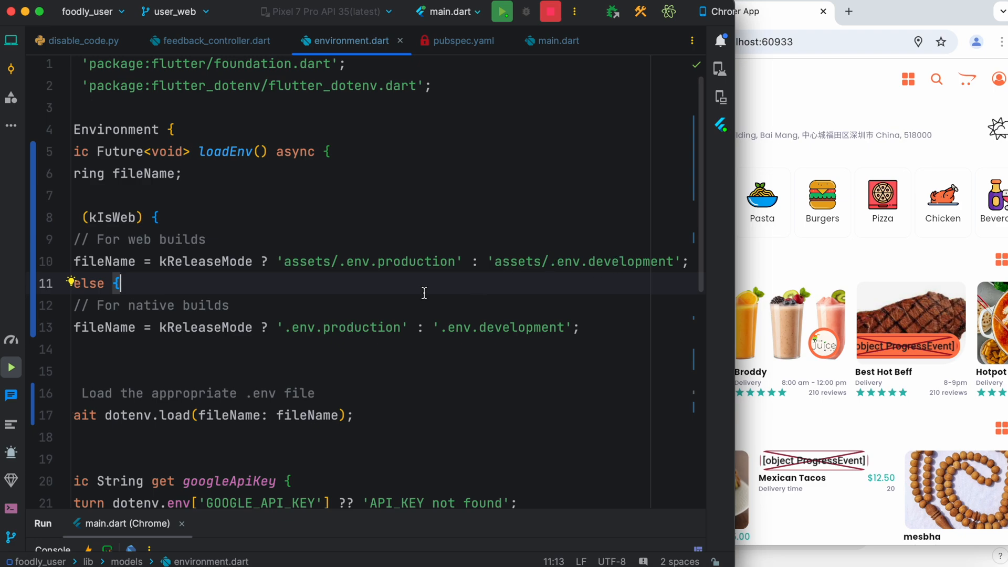
left_click(10, 41)
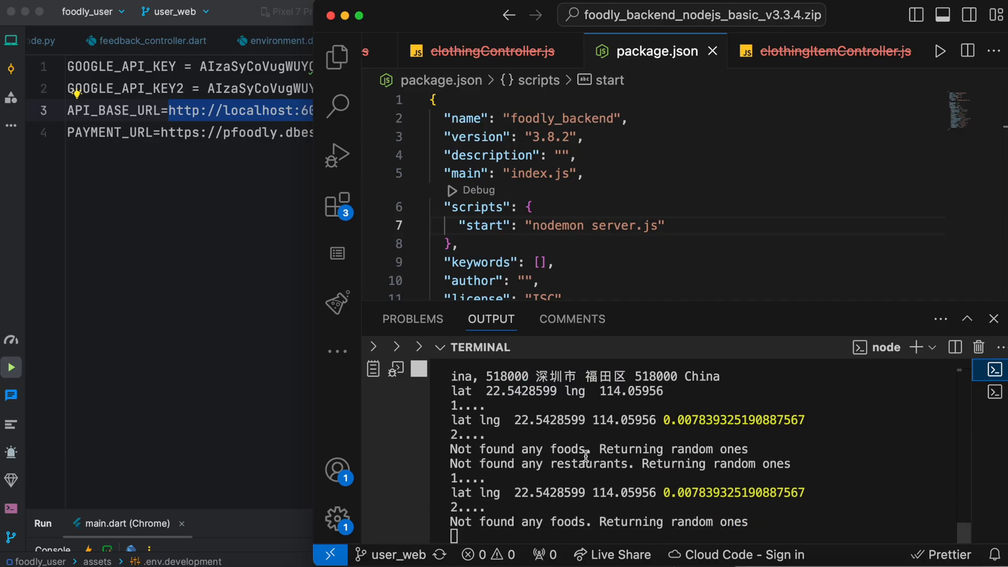
mouse_move(520, 475)
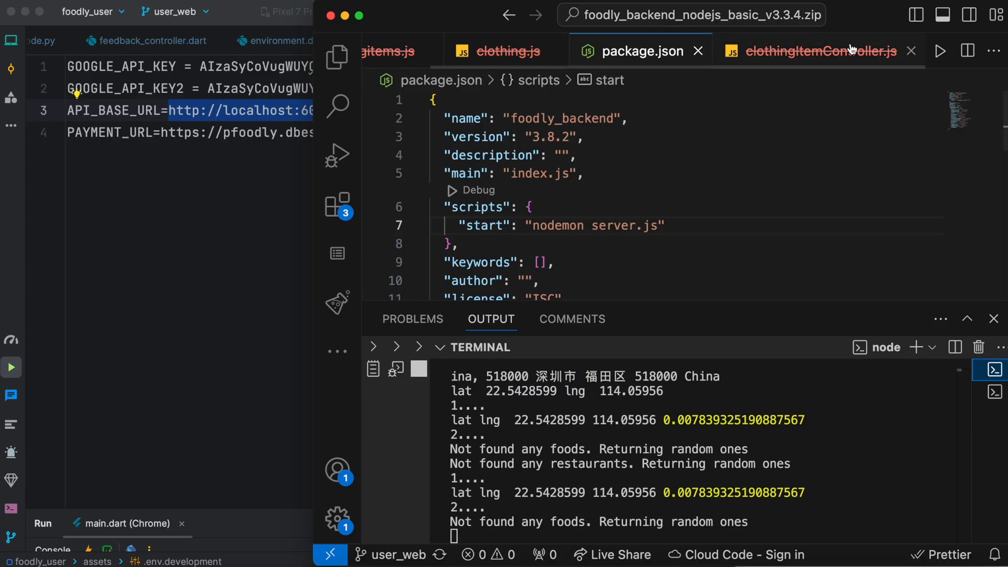
- Close the leftover clothing files and restart the backend with npm start
left_click(911, 51)
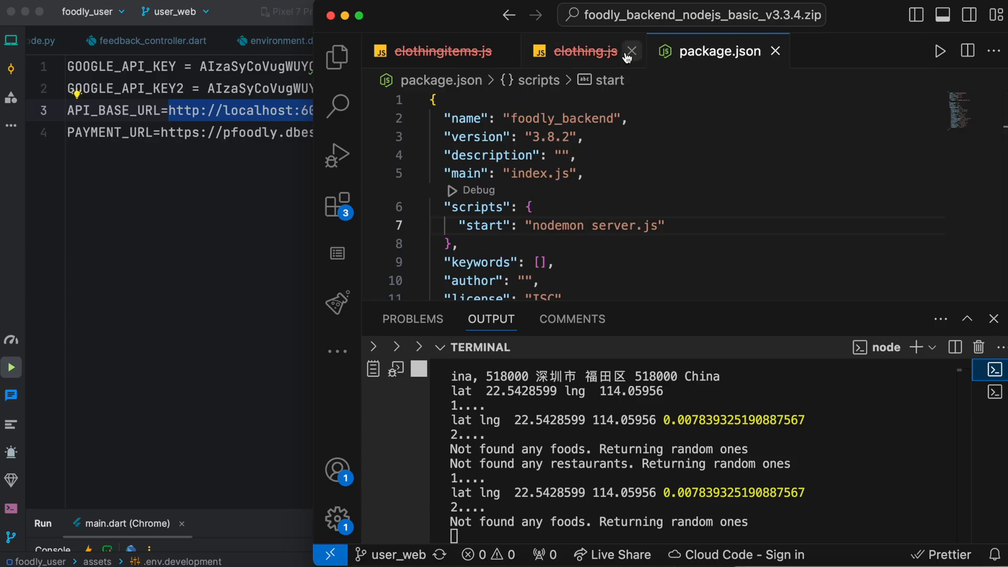
left_click(631, 51)
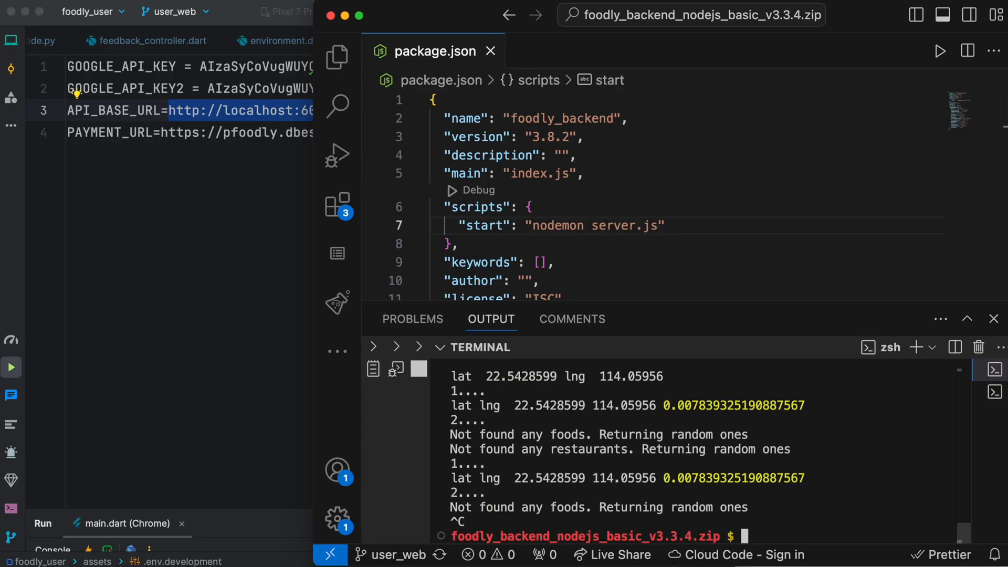
type("npm start")
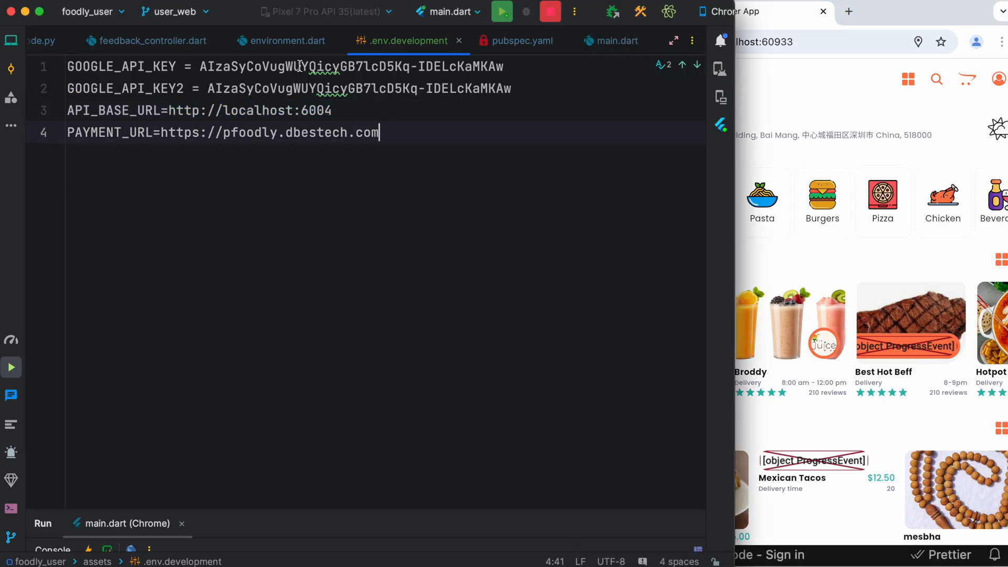
left_click(286, 41)
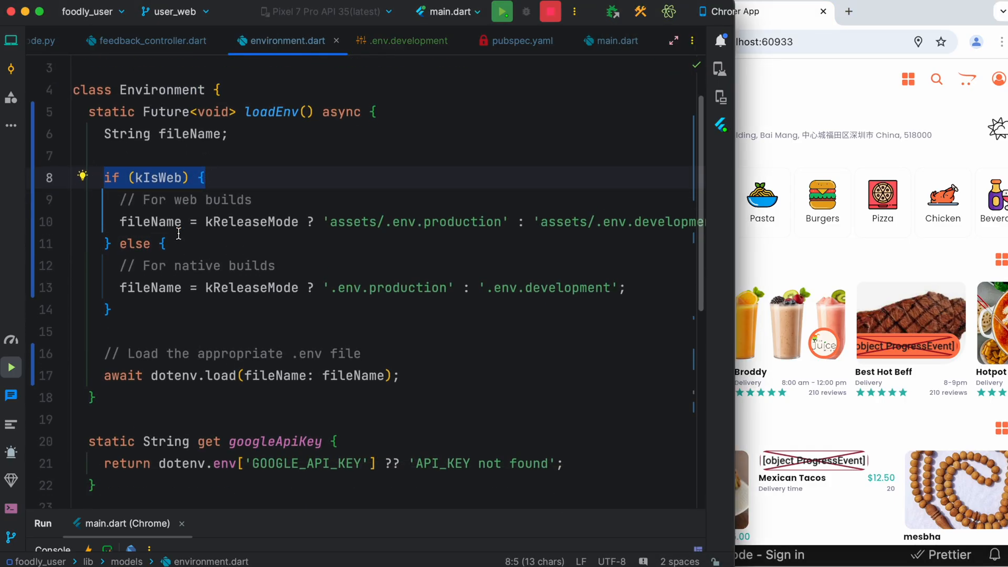
scroll("up", 3)
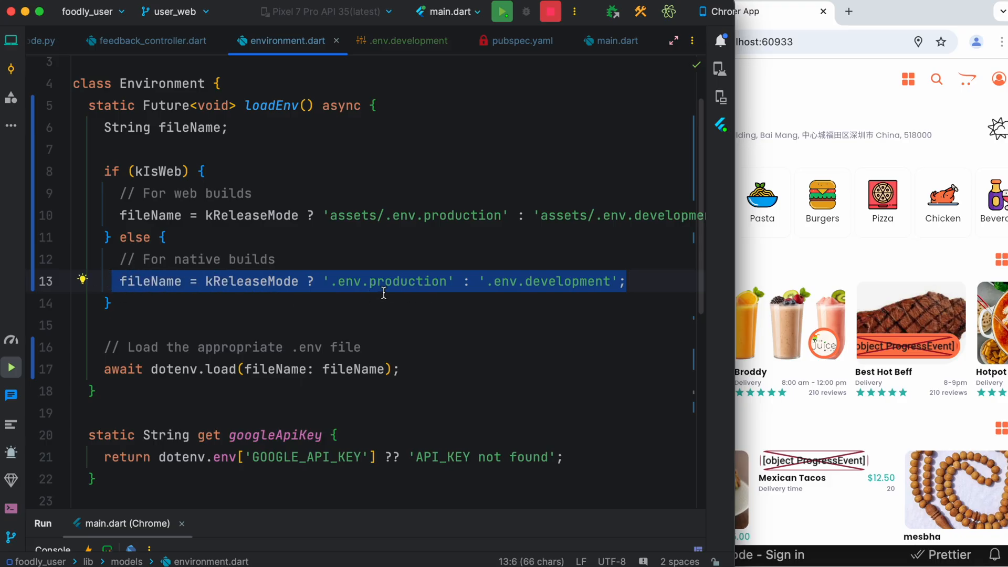
mouse_move(543, 290)
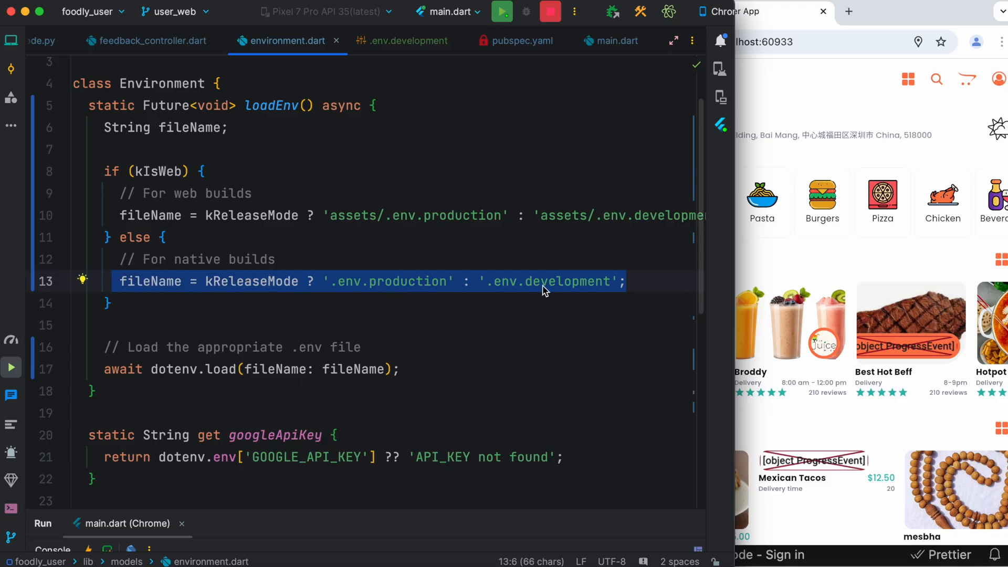
mouse_move(545, 293)
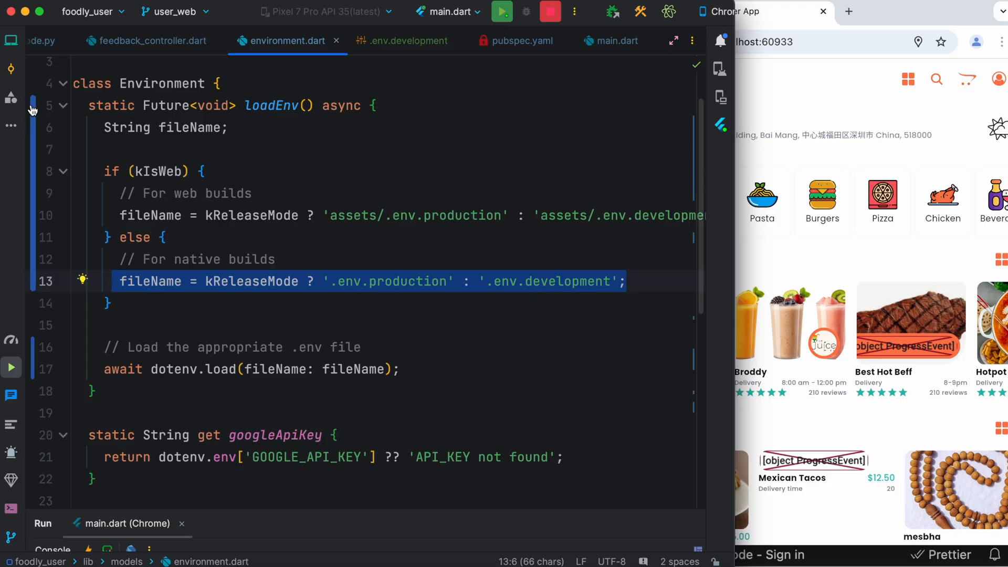
- Collapse assets and lib and open the root .env.development with API_BASE_URL 10.0.2.2:6004
left_click(12, 41)
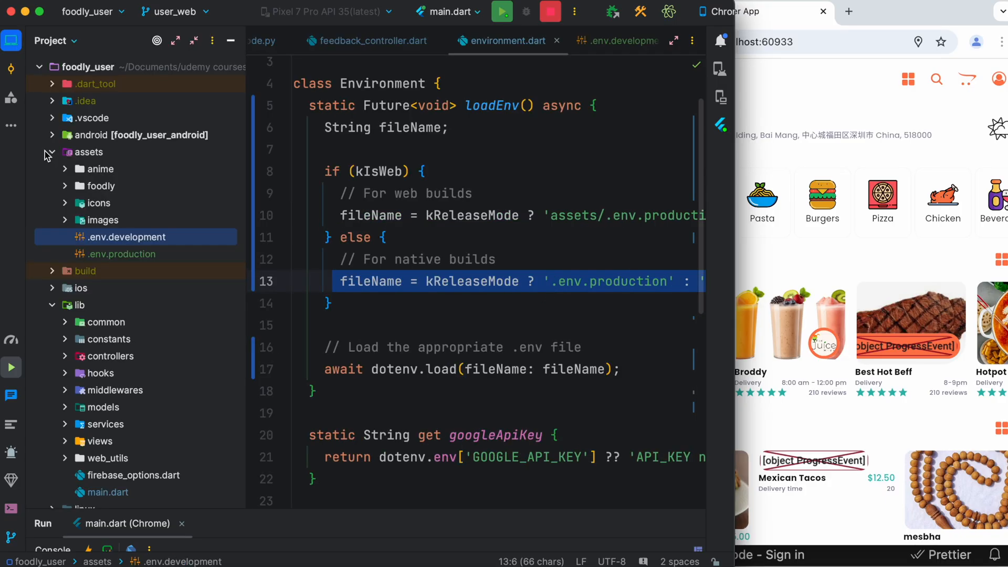
left_click(52, 151)
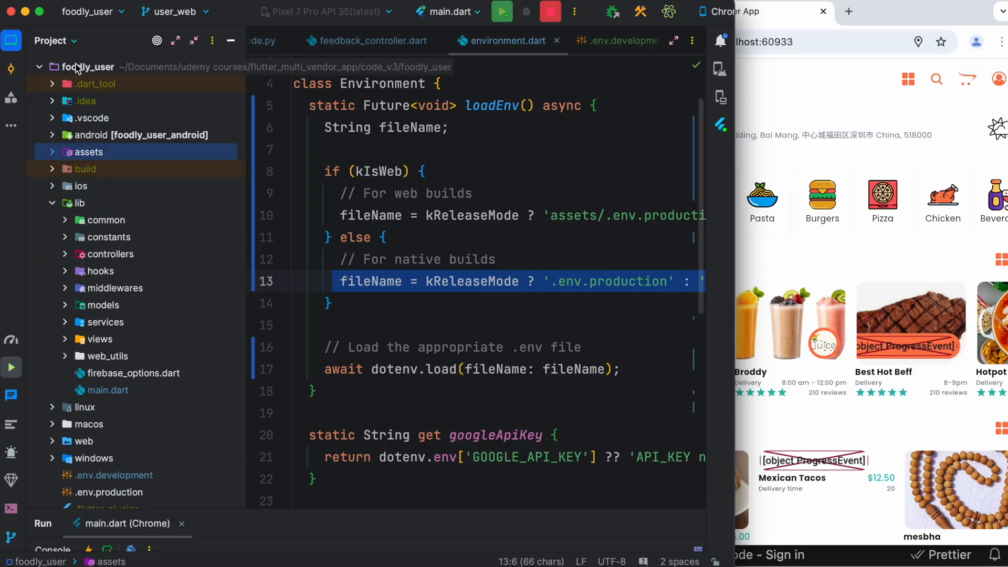
left_click(76, 203)
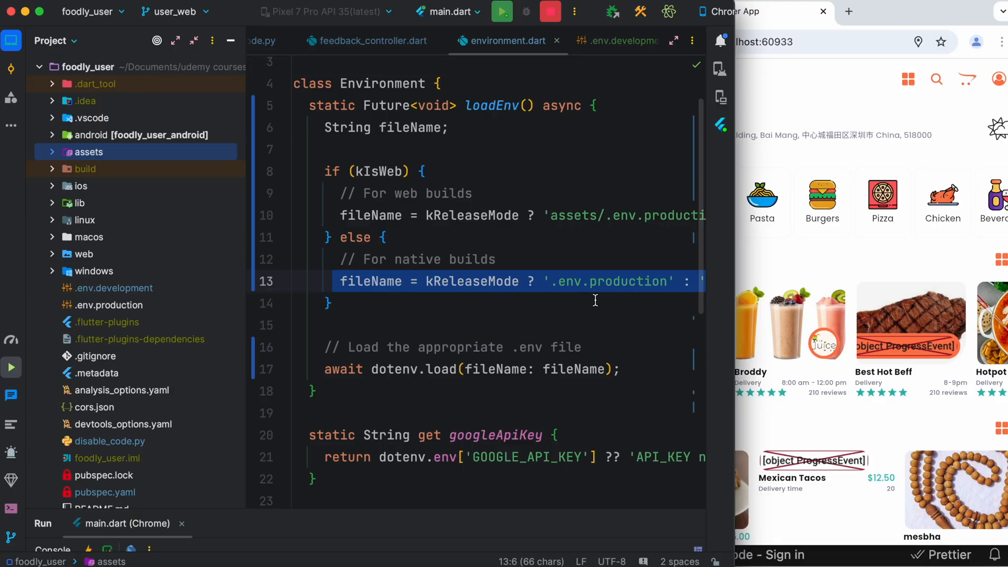
scroll("right", 3)
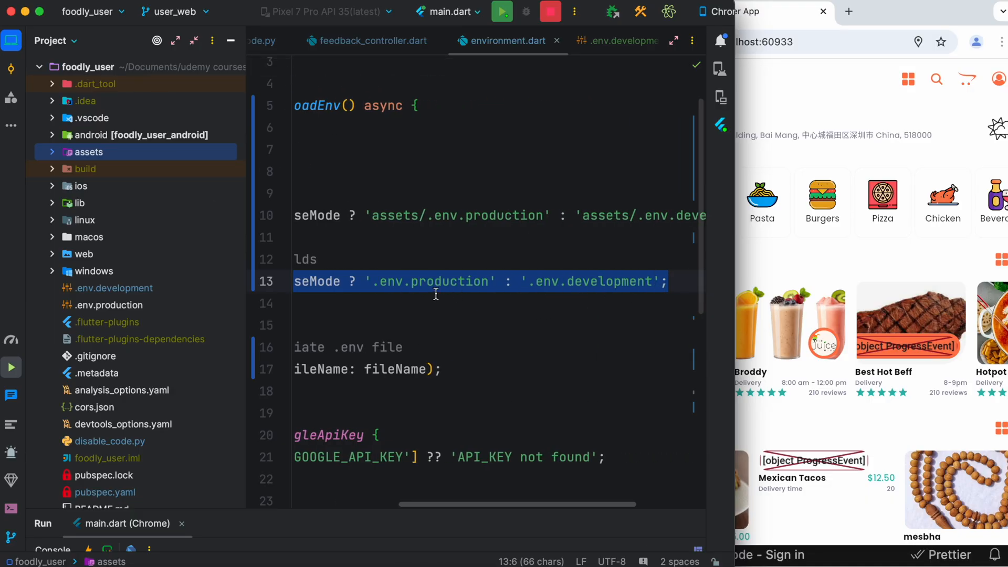
mouse_move(581, 301)
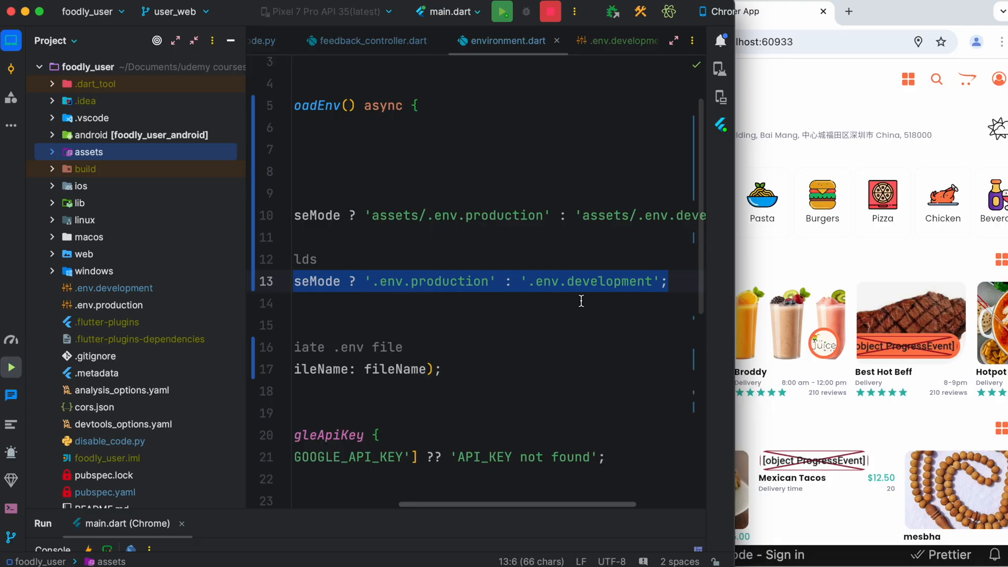
scroll("down", 3)
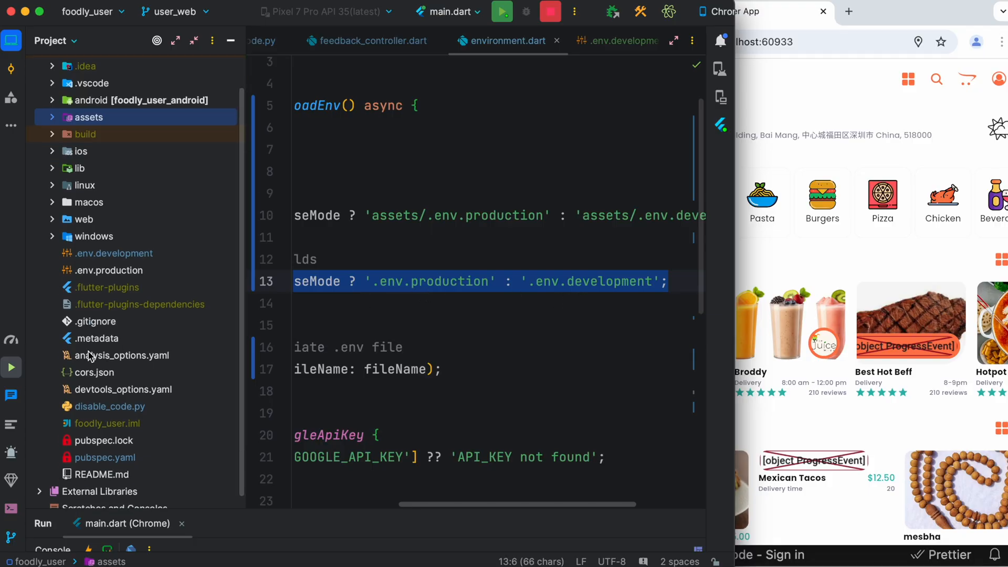
mouse_move(111, 261)
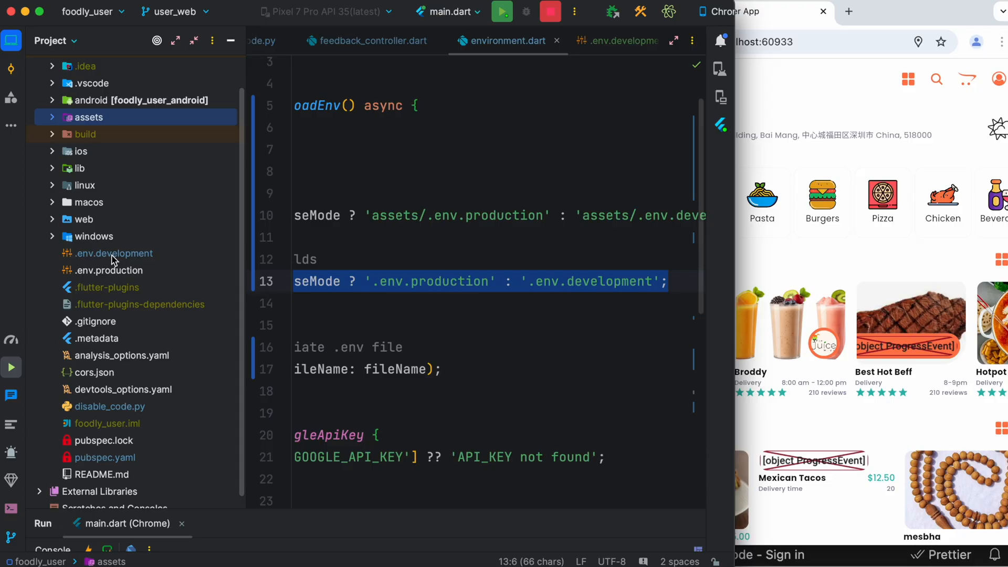
mouse_move(109, 255)
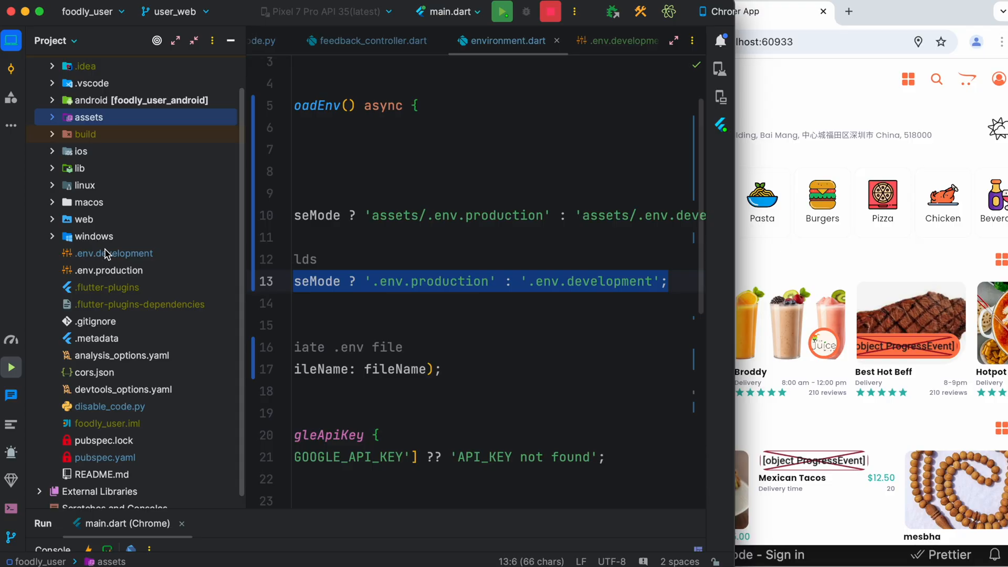
left_click(113, 253)
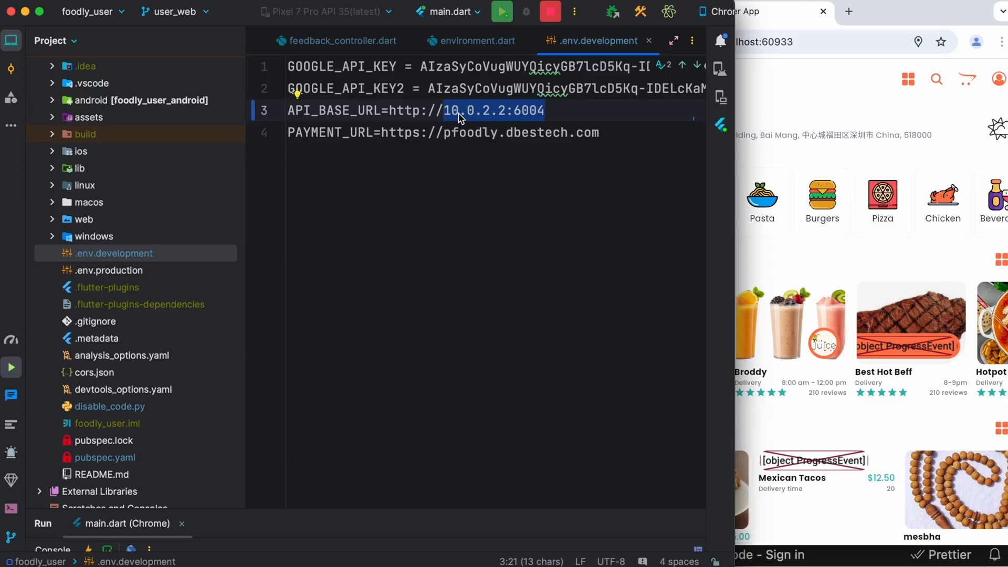
mouse_move(474, 122)
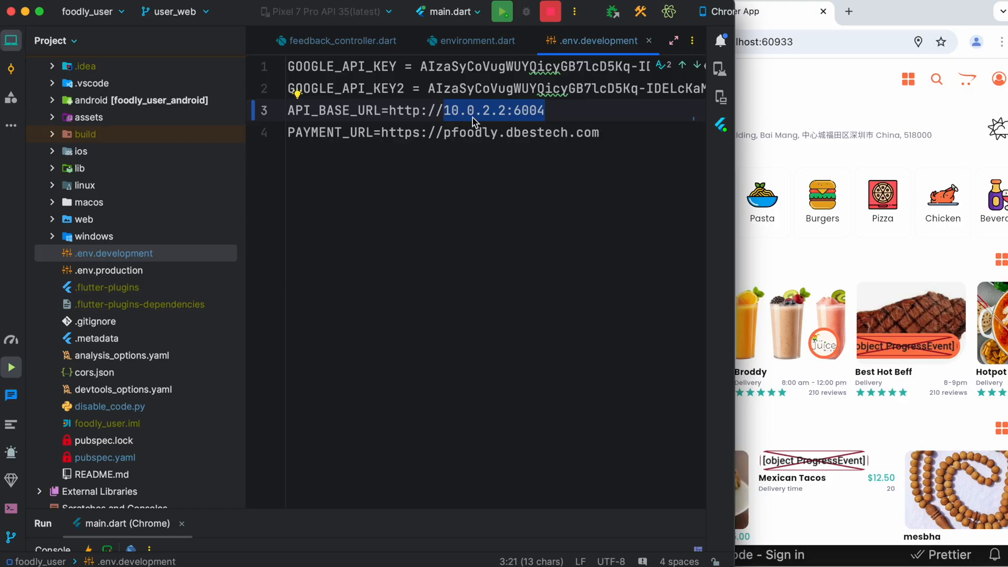
mouse_move(536, 118)
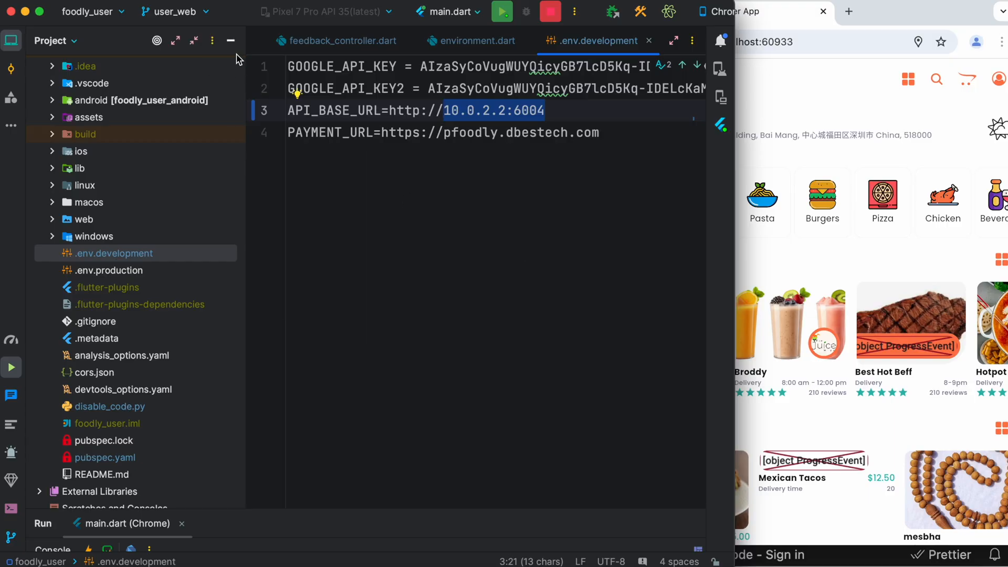
mouse_move(142, 360)
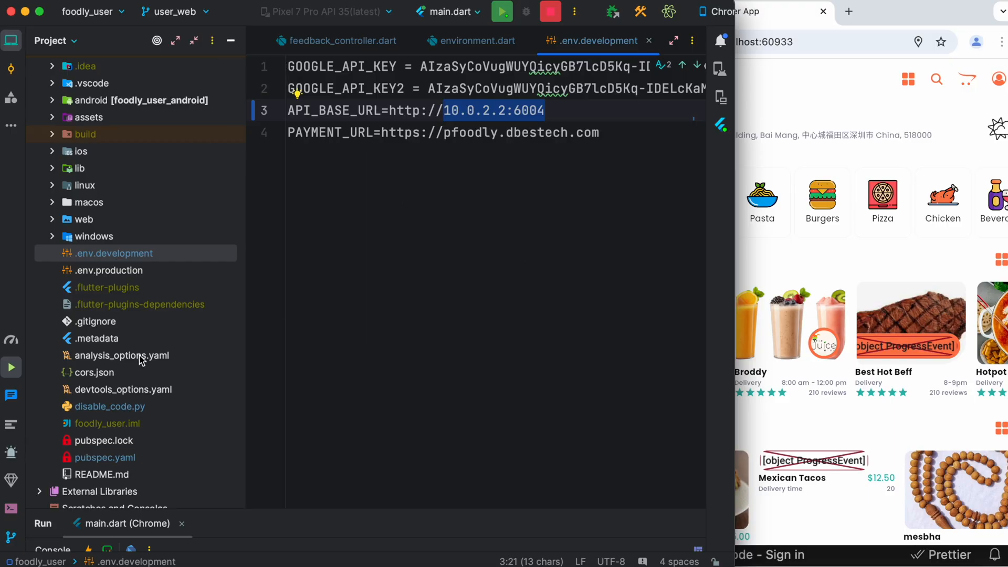
mouse_move(476, 41)
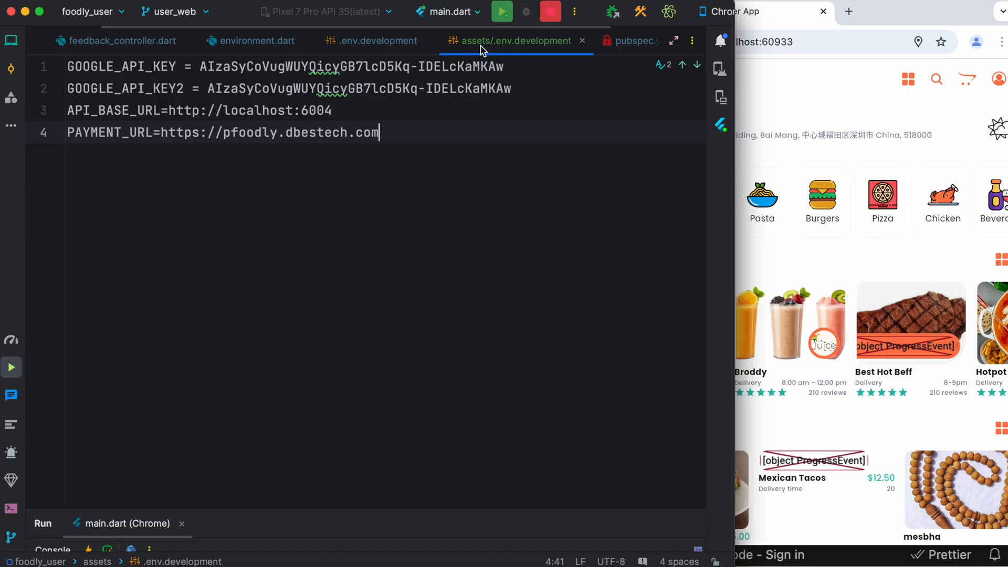
- Compare with the assets .env.development (localhost:6004) and hide the project tree
left_click(372, 41)
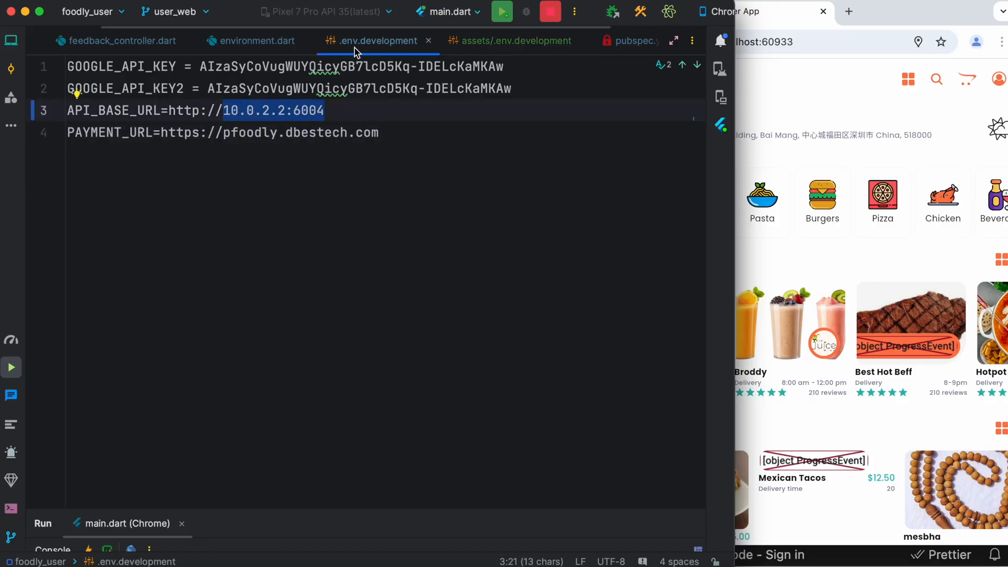
left_click(11, 41)
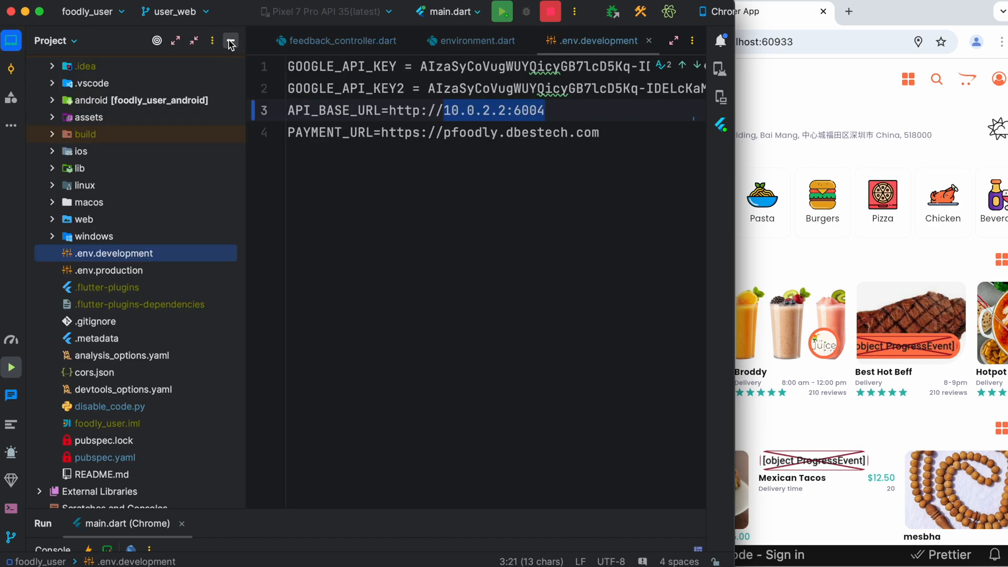
left_click(230, 41)
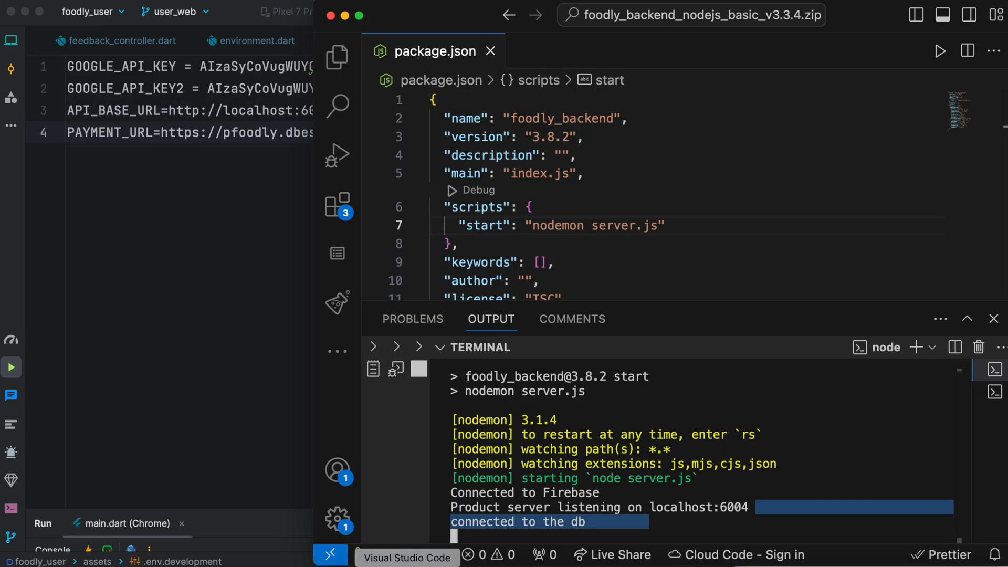
- Set the host to 10.0.2.2 in the environment file and list the target devices
left_click(515, 41)
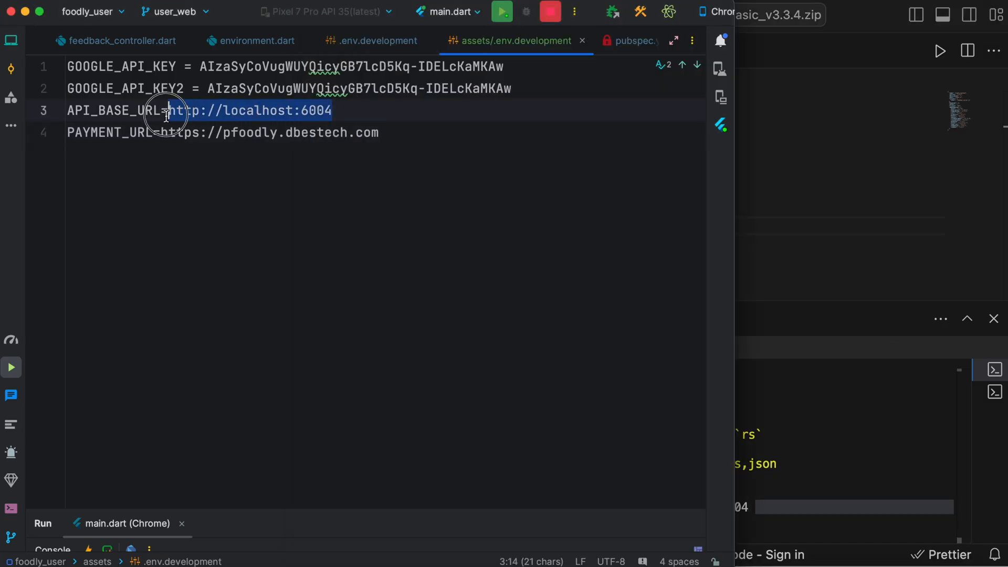
type("10.0.2.2:6004")
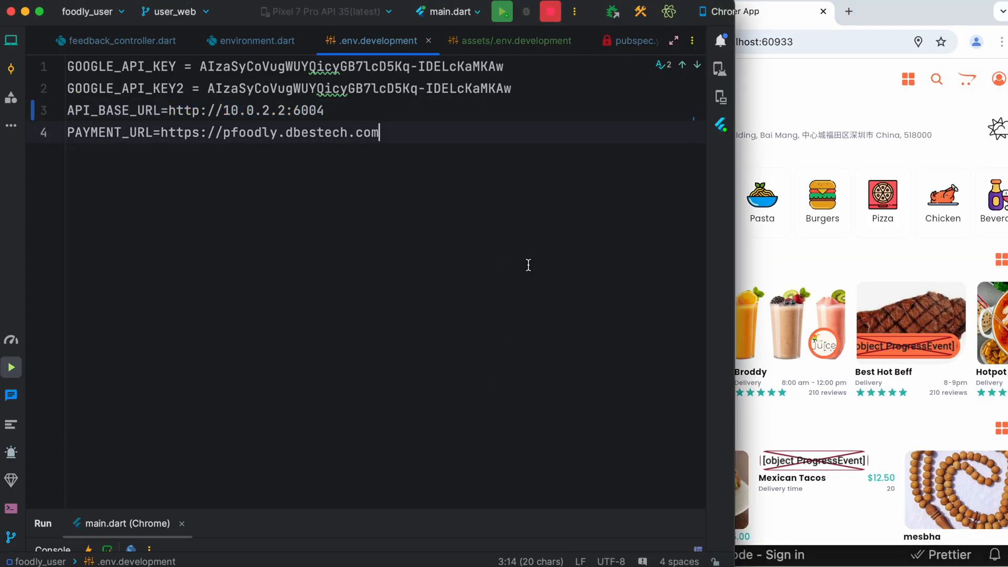
left_click(321, 11)
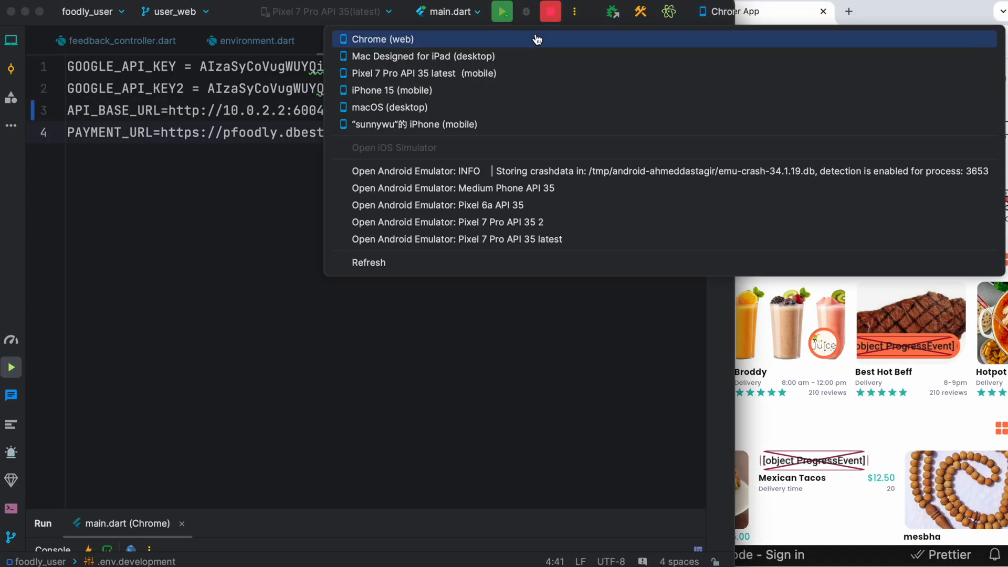